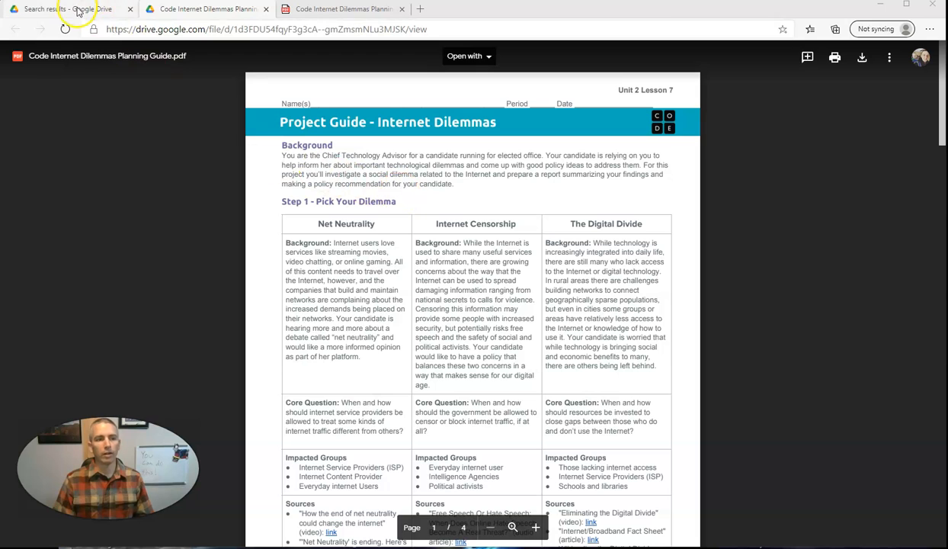
Open the previewed Project Guide PDF from the Drive search results in its own new window.
{"action": "left_click", "coordinate": [58, 12]}
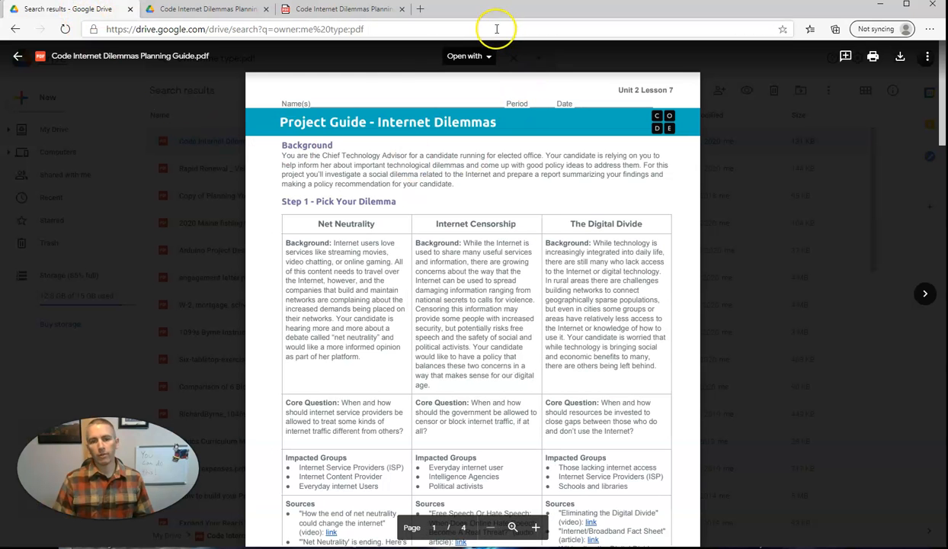
{"action": "left_click", "coordinate": [931, 55]}
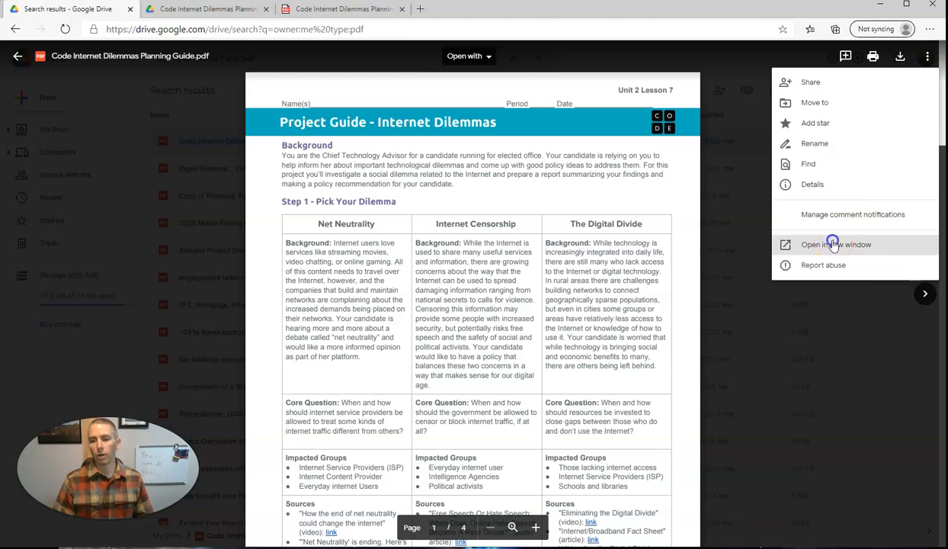
{"action": "left_click", "coordinate": [836, 244]}
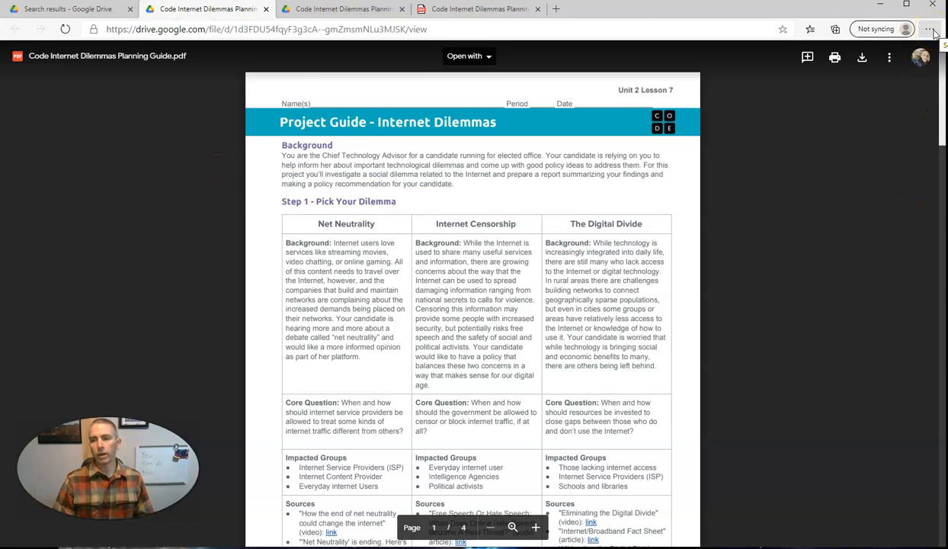
Start Edge's Read aloud on the Drive-hosted Internet Dilemmas planning guide PDF.
{"action": "left_click", "coordinate": [935, 29]}
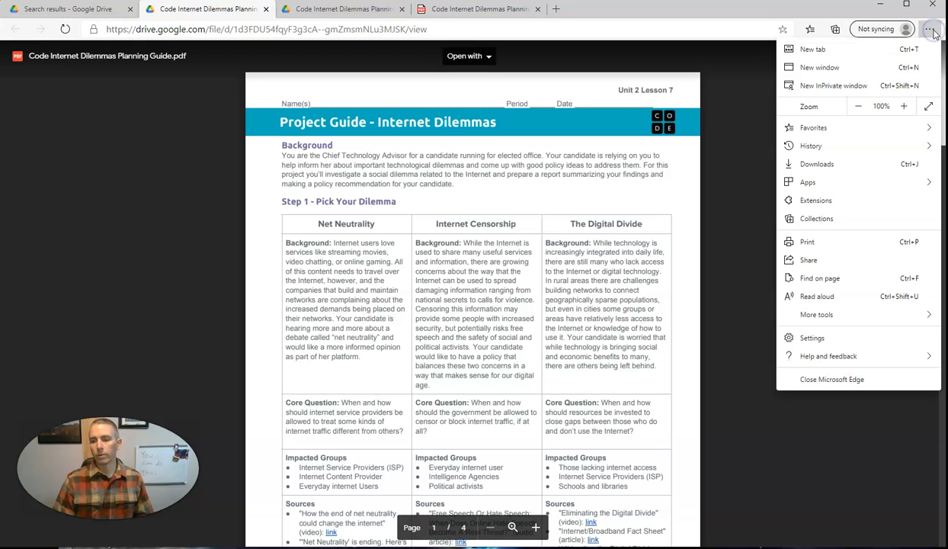
{"action": "mouse_move", "coordinate": [840, 299]}
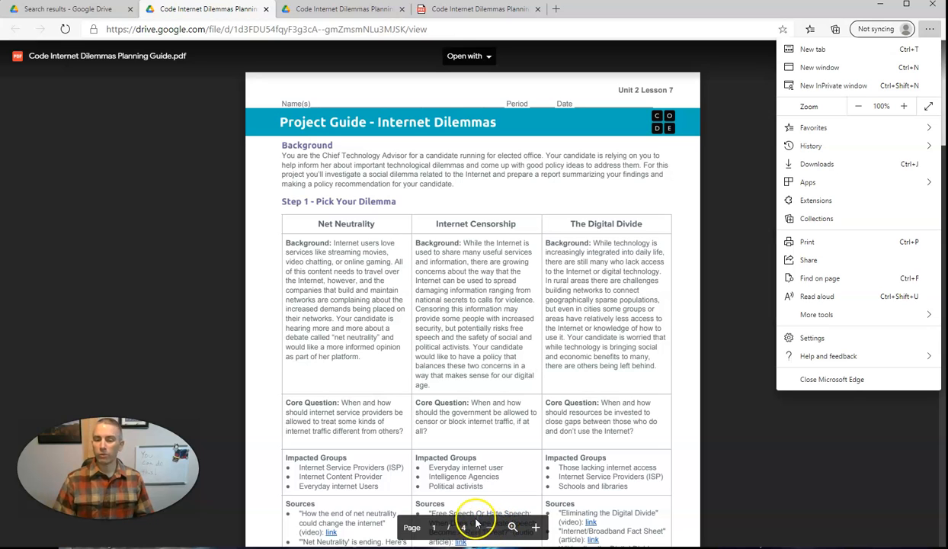
{"action": "mouse_move", "coordinate": [479, 493]}
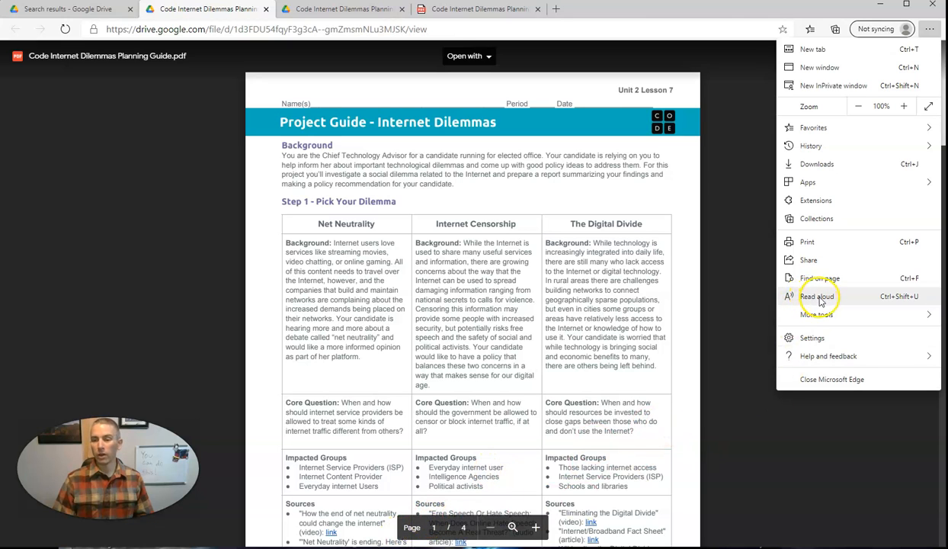
{"action": "left_click", "coordinate": [817, 296]}
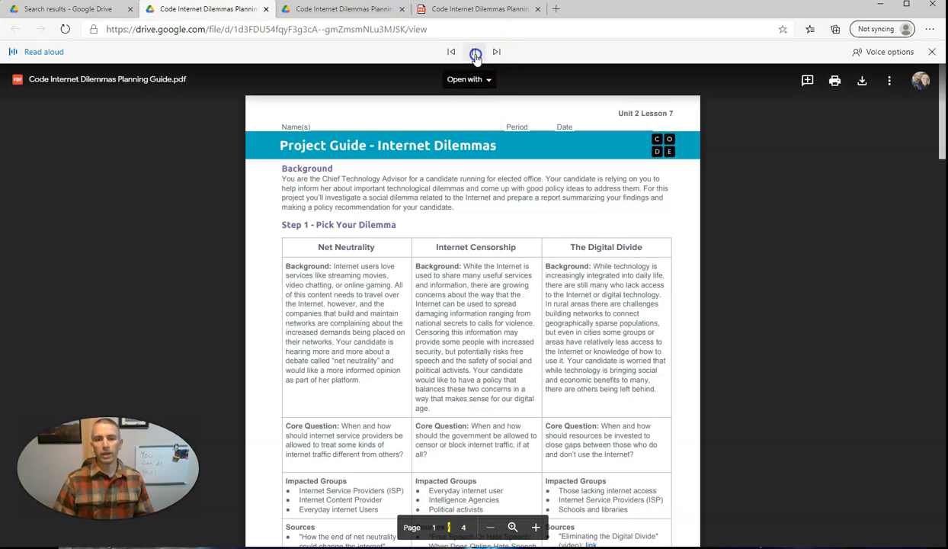
Toggle Read aloud playback and skip ahead to the next paragraph of the guide.
{"action": "left_click", "coordinate": [472, 52]}
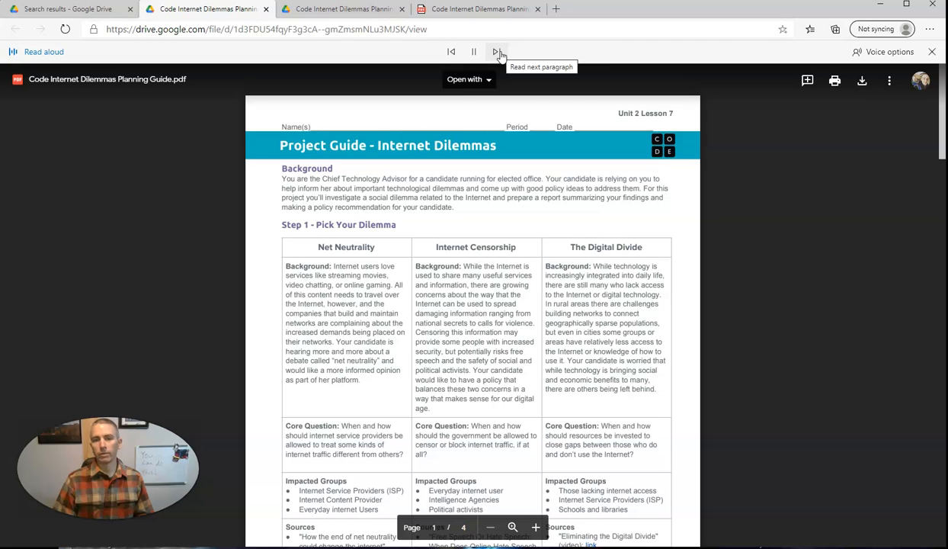
{"action": "left_click", "coordinate": [494, 52]}
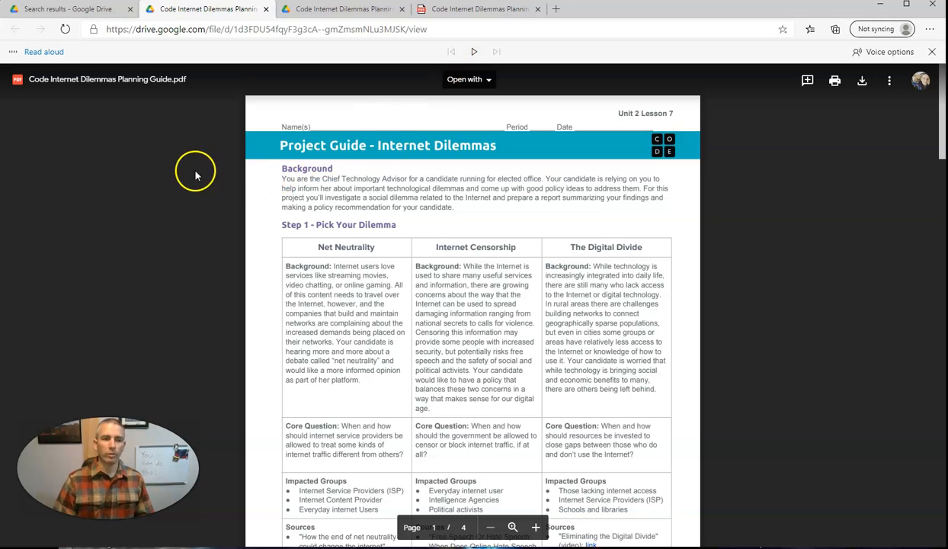
{"action": "mouse_move", "coordinate": [493, 10]}
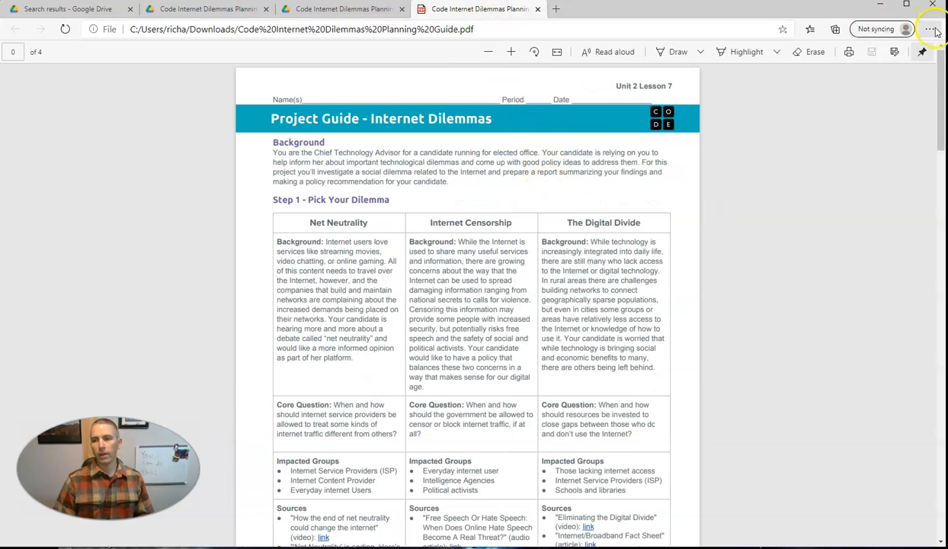
Read the local Project Guide PDF aloud from its title, skip to the next paragraph, then pause.
{"action": "left_click", "coordinate": [930, 27]}
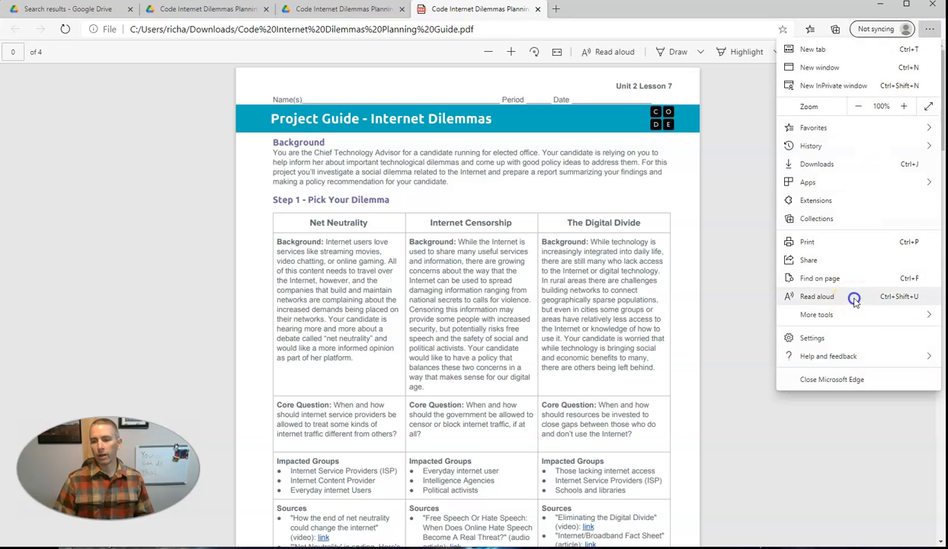
{"action": "left_click", "coordinate": [817, 296]}
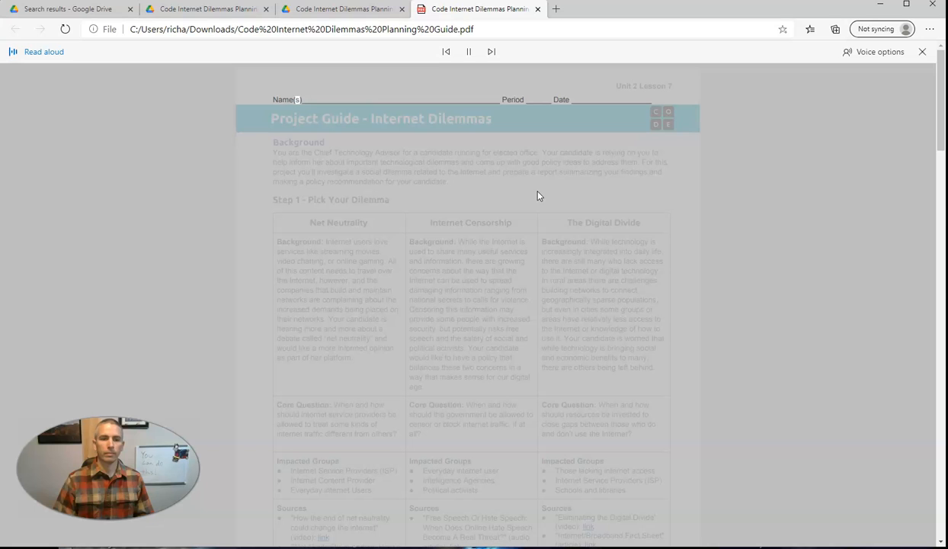
{"action": "left_click", "coordinate": [466, 52]}
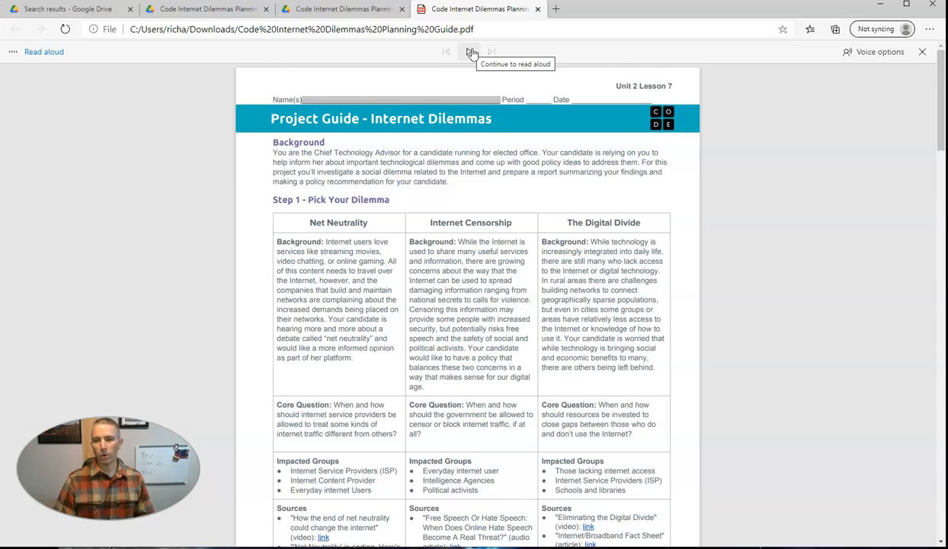
{"action": "left_click", "coordinate": [470, 51]}
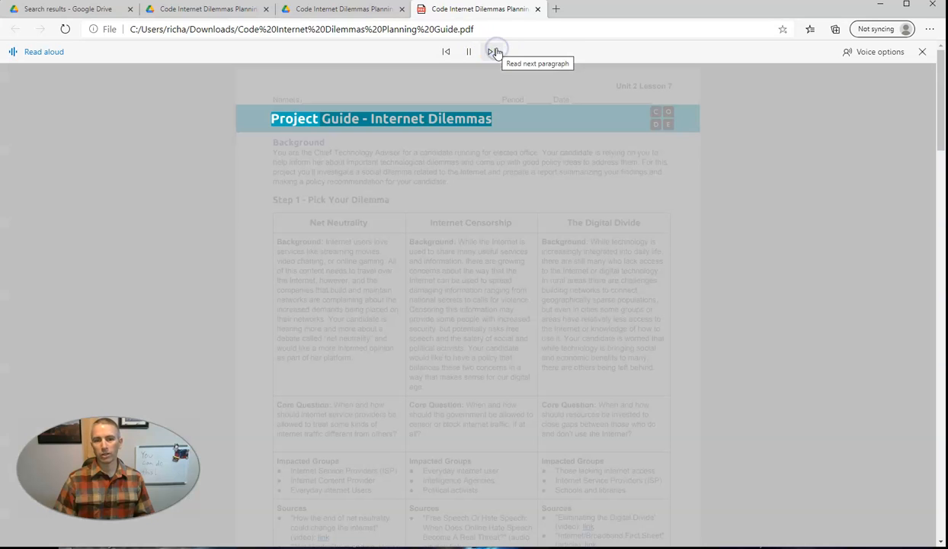
{"action": "left_click", "coordinate": [493, 52]}
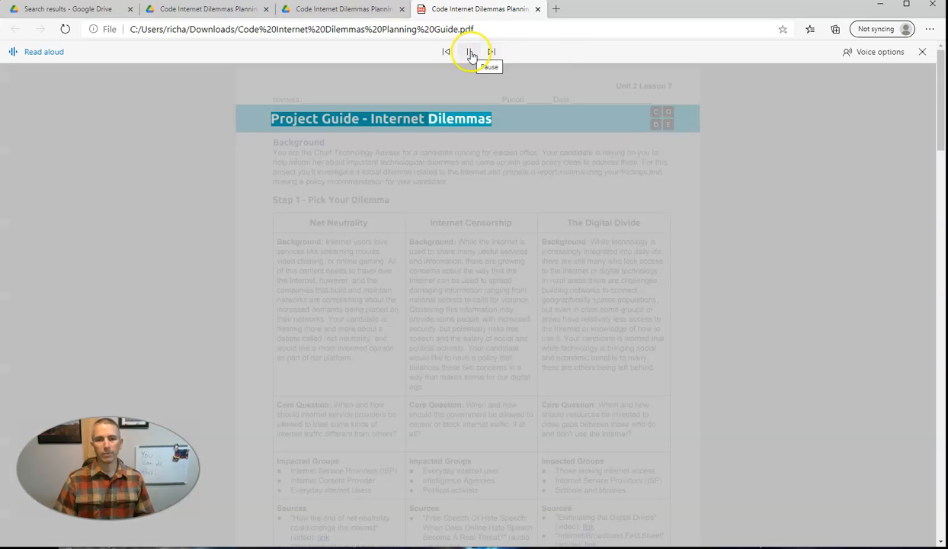
{"action": "left_click", "coordinate": [469, 53]}
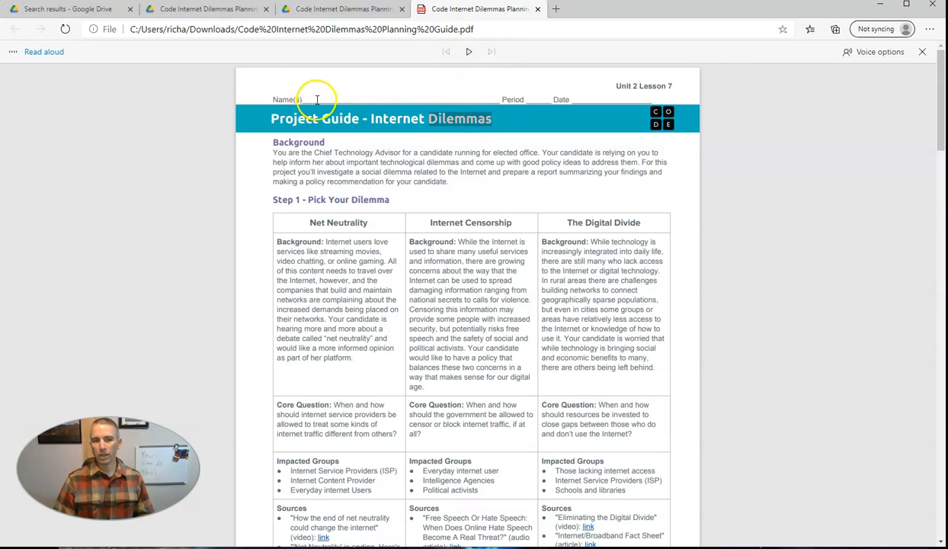
{"action": "mouse_move", "coordinate": [387, 95]}
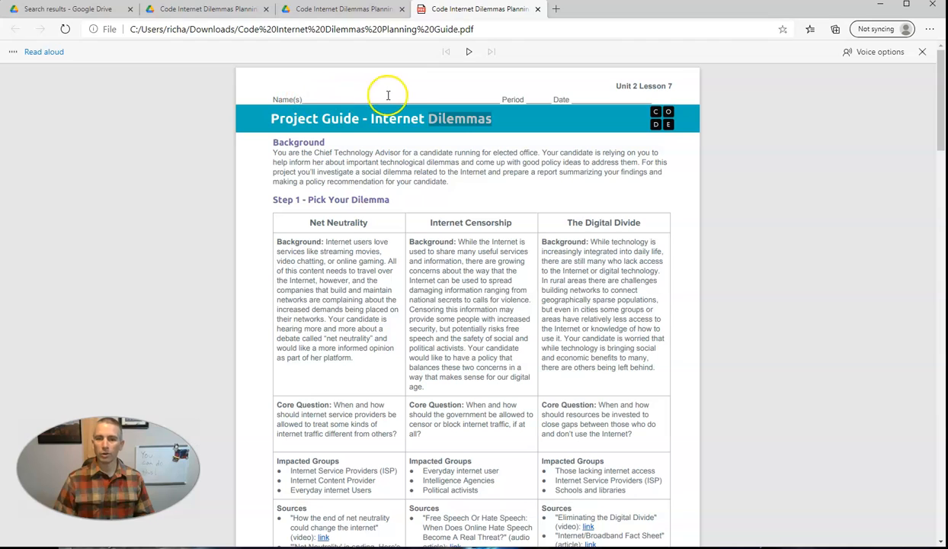
{"action": "mouse_move", "coordinate": [412, 95]}
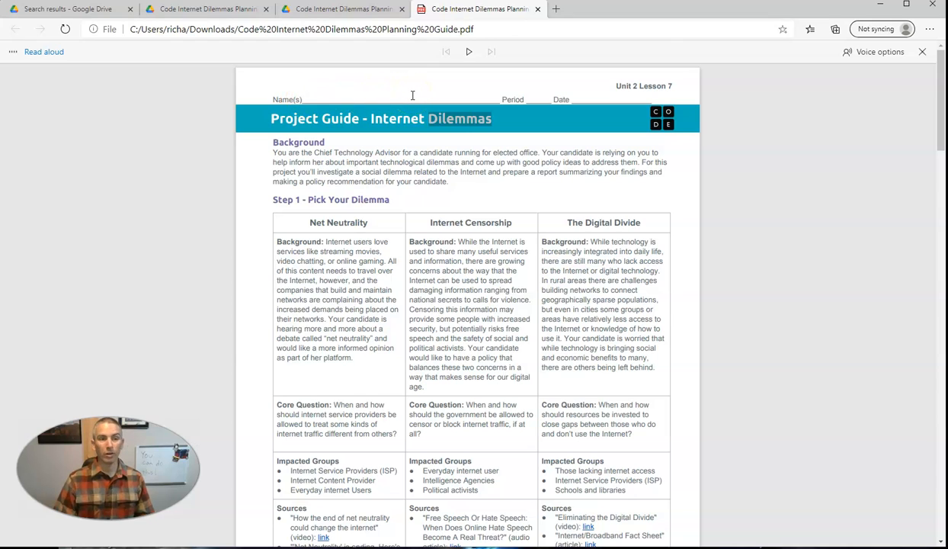
{"action": "mouse_move", "coordinate": [877, 52]}
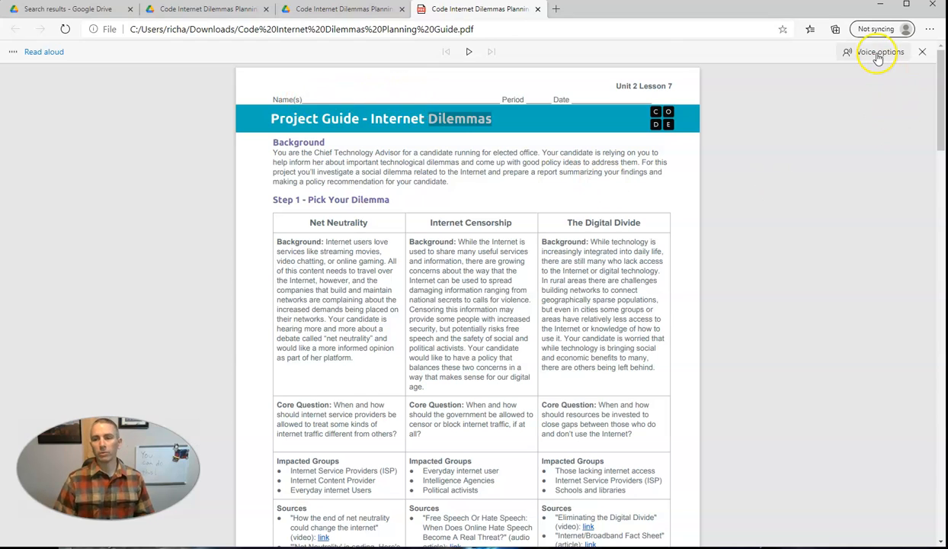
Review the Read aloud voice options before leaving the reading session.
{"action": "left_click", "coordinate": [878, 55]}
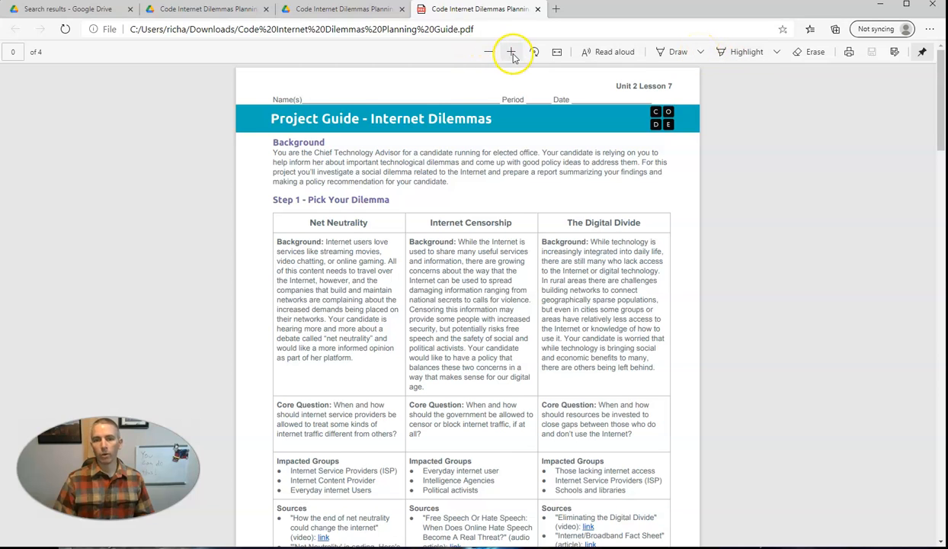
Zoom in on the local guide PDF and restart Read aloud from the PDF toolbar.
{"action": "left_click", "coordinate": [512, 52]}
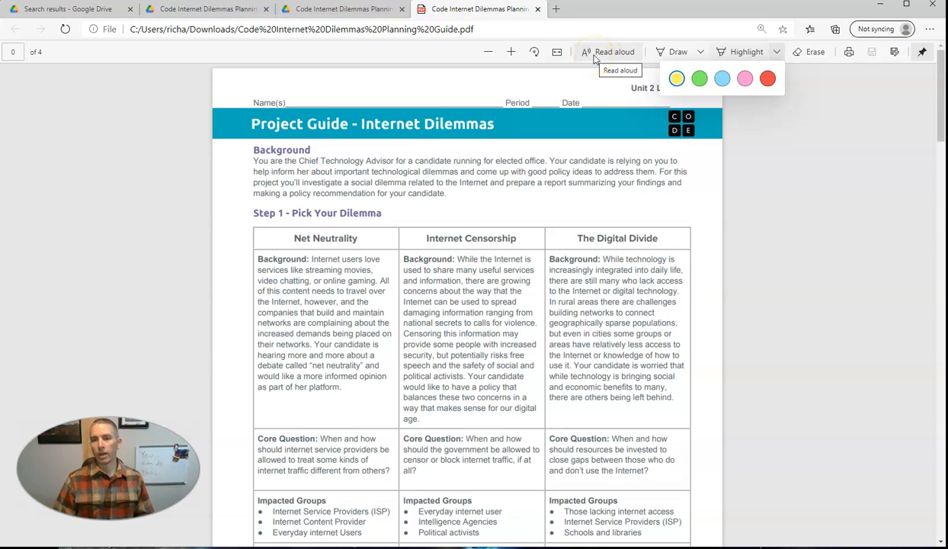
{"action": "left_click", "coordinate": [619, 51]}
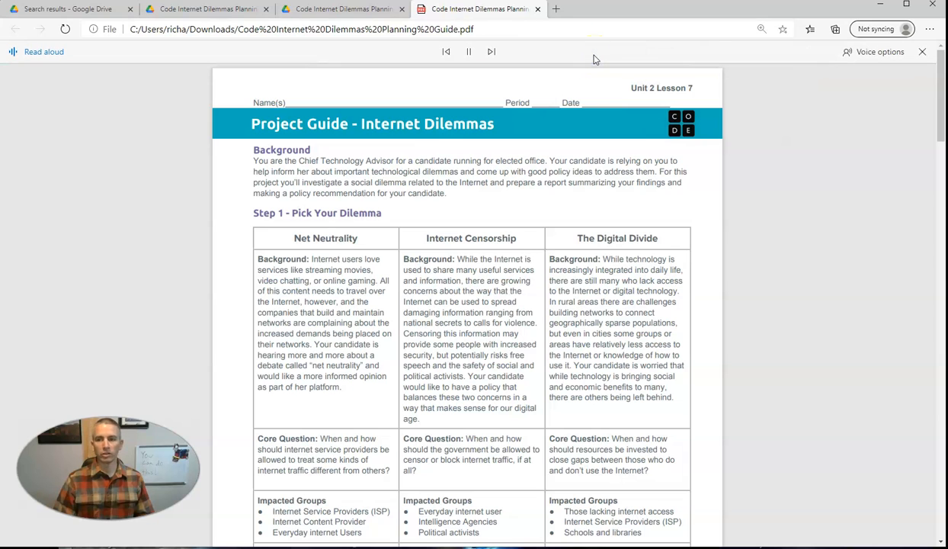